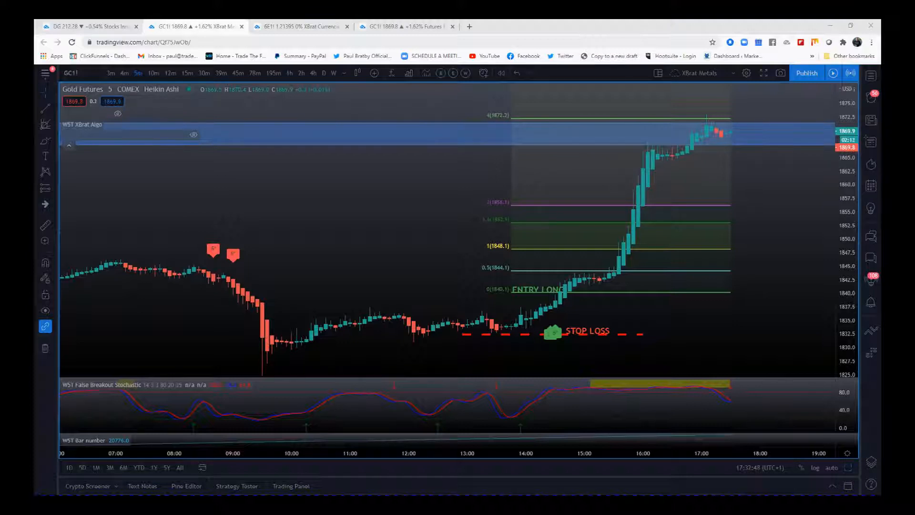
{"action": "mouse_move", "coordinate": [861, 388]}
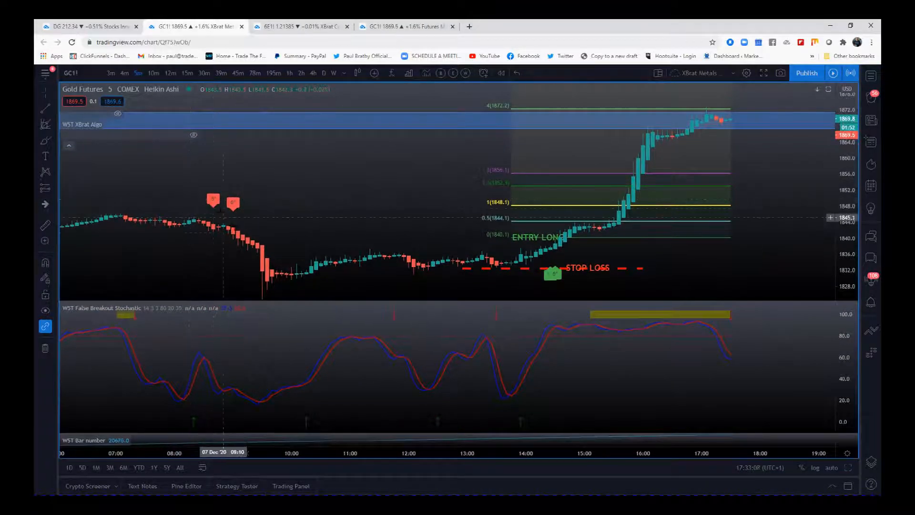
{"action": "mouse_move", "coordinate": [260, 406]}
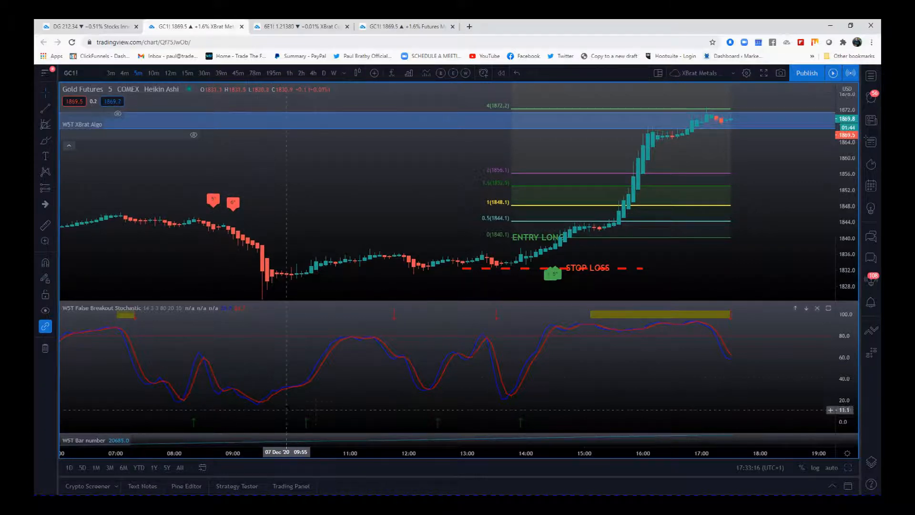
{"action": "mouse_move", "coordinate": [462, 356]}
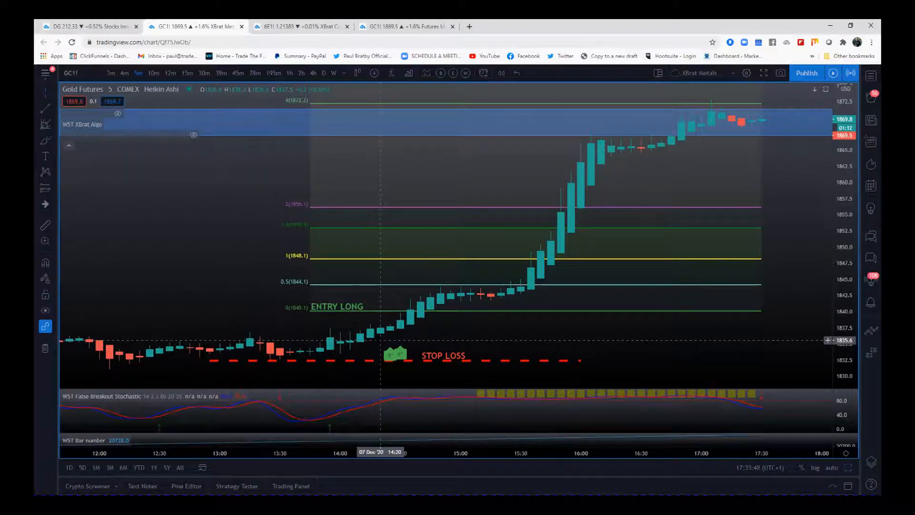
{"action": "mouse_move", "coordinate": [341, 351]}
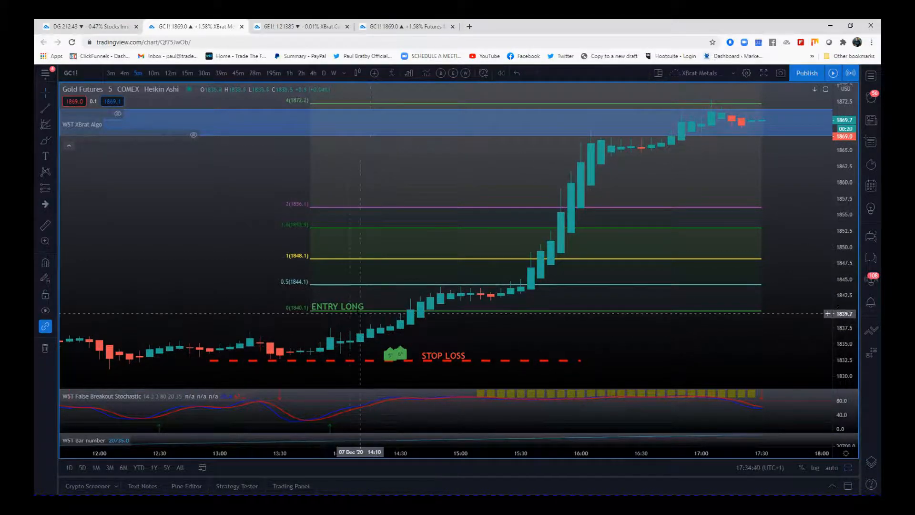
{"action": "mouse_move", "coordinate": [538, 152]}
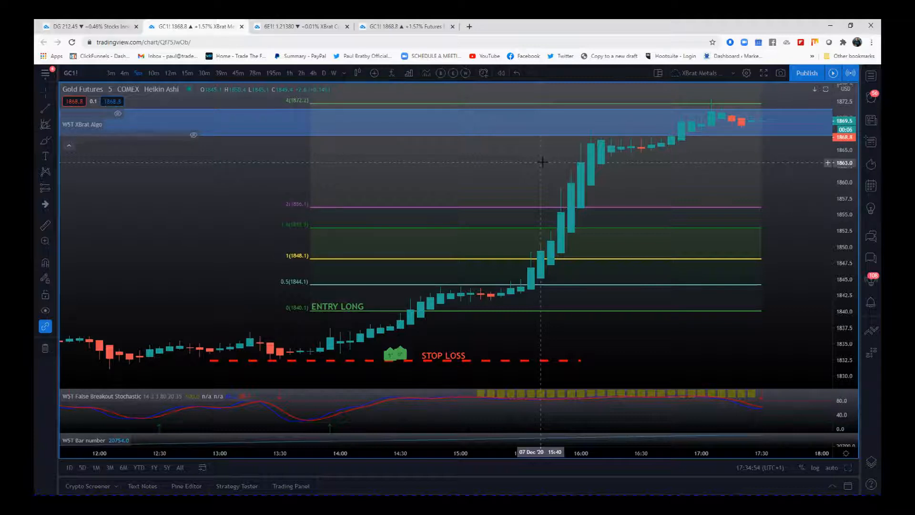
{"action": "mouse_move", "coordinate": [398, 357]}
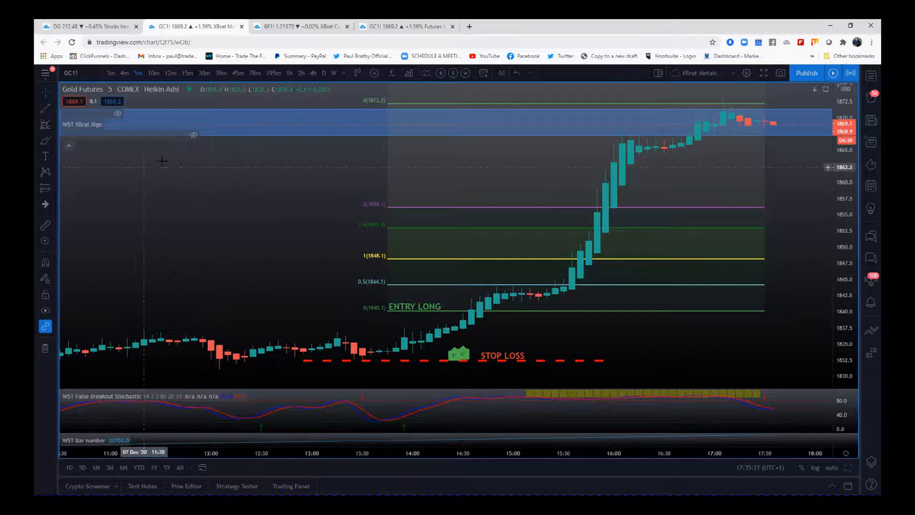
{"action": "mouse_move", "coordinate": [314, 160]}
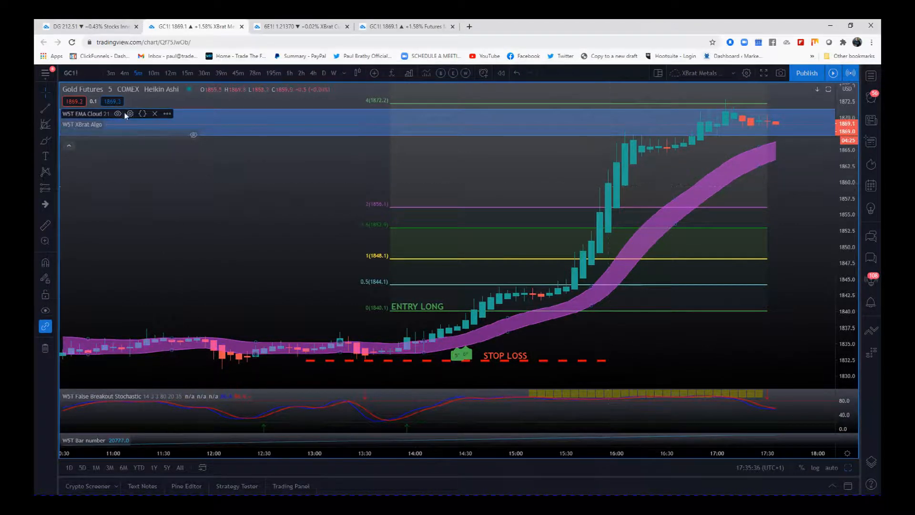
Try the WST EMA Cloud with length 34 on the gold futures chart.
{"action": "left_click", "coordinate": [129, 114]}
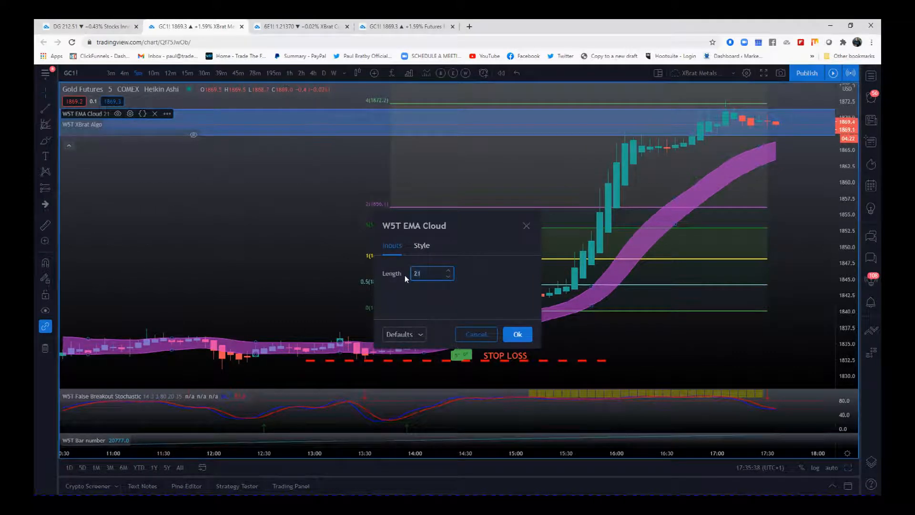
{"action": "type", "text": "34"}
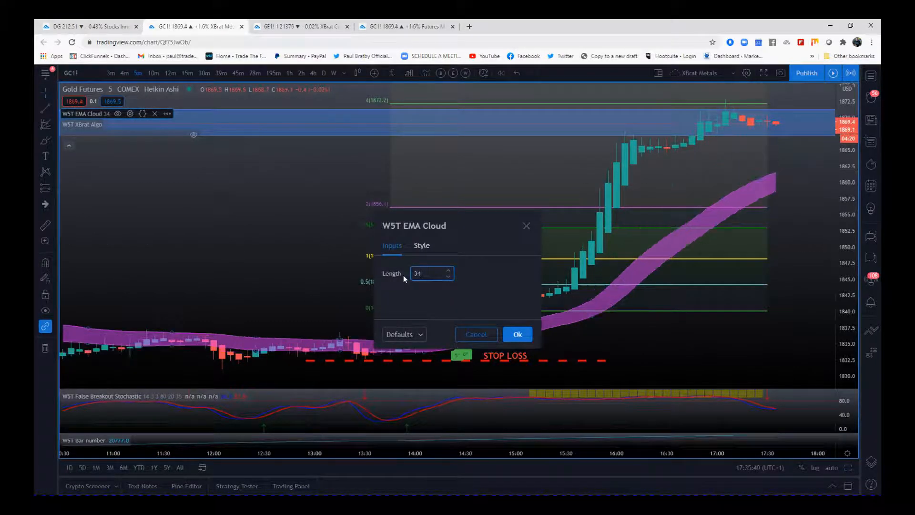
{"action": "left_click", "coordinate": [517, 335]}
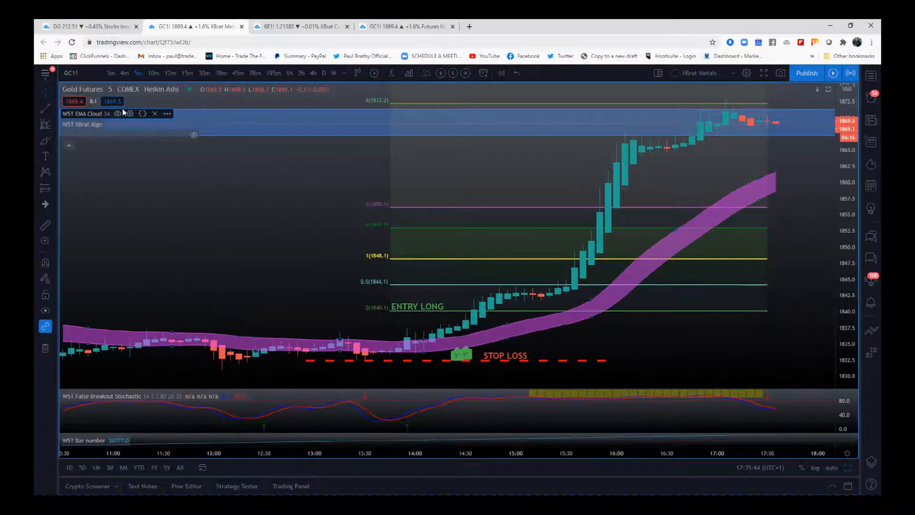
Set the EMA Cloud length back to 21 and confirm.
{"action": "left_click", "coordinate": [130, 113]}
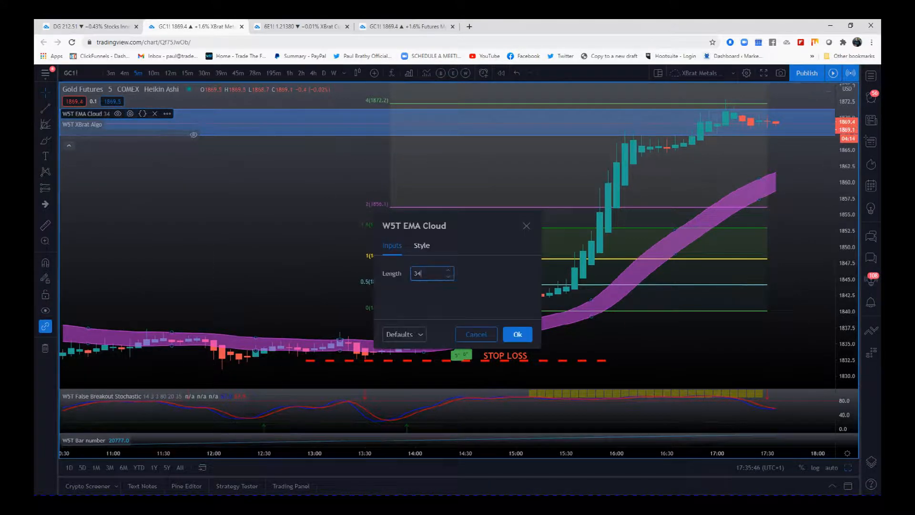
{"action": "type", "text": "21"}
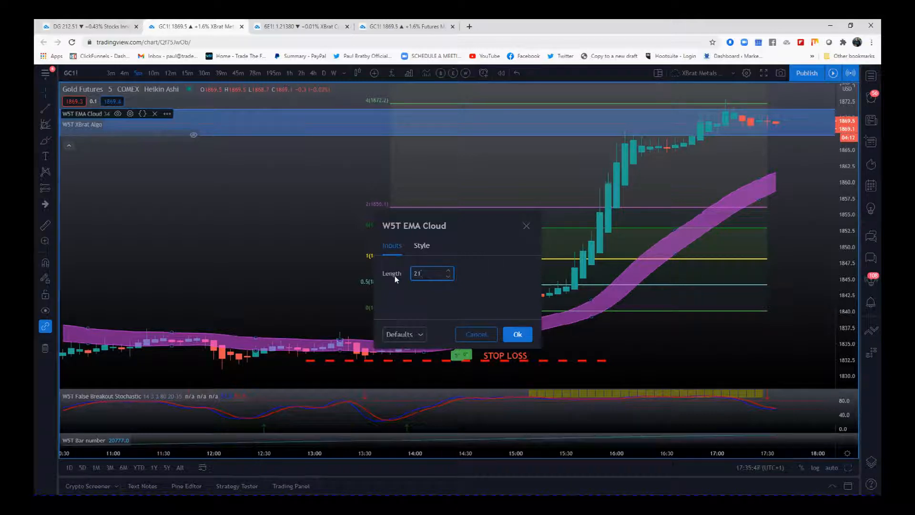
{"action": "left_click", "coordinate": [517, 335]}
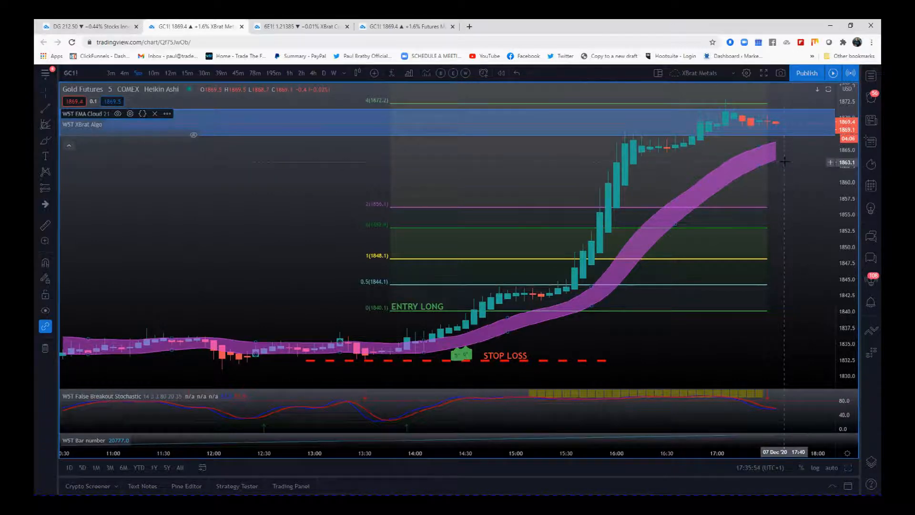
{"action": "mouse_move", "coordinate": [195, 129]}
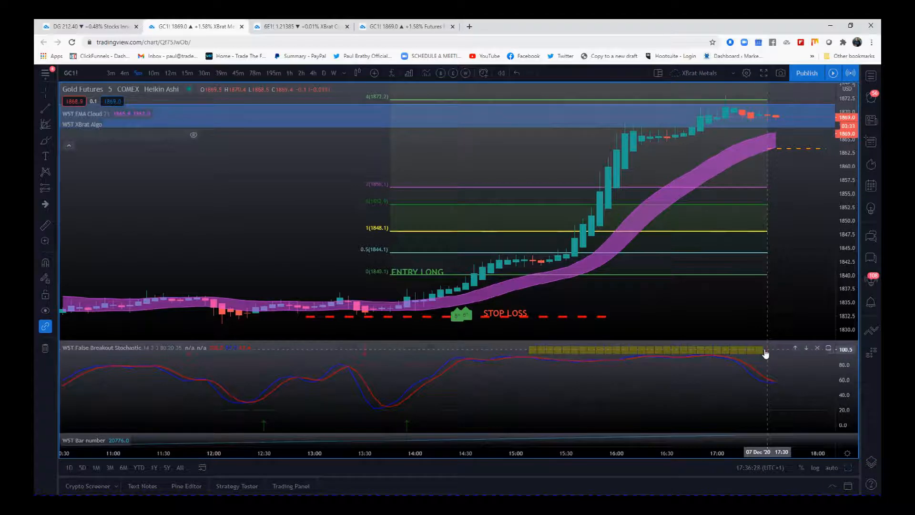
{"action": "mouse_move", "coordinate": [669, 355]}
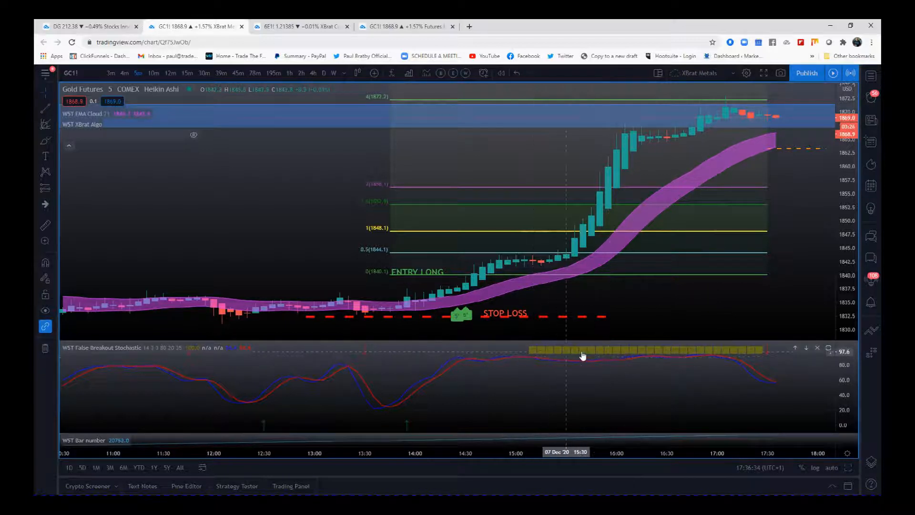
{"action": "mouse_move", "coordinate": [726, 352]}
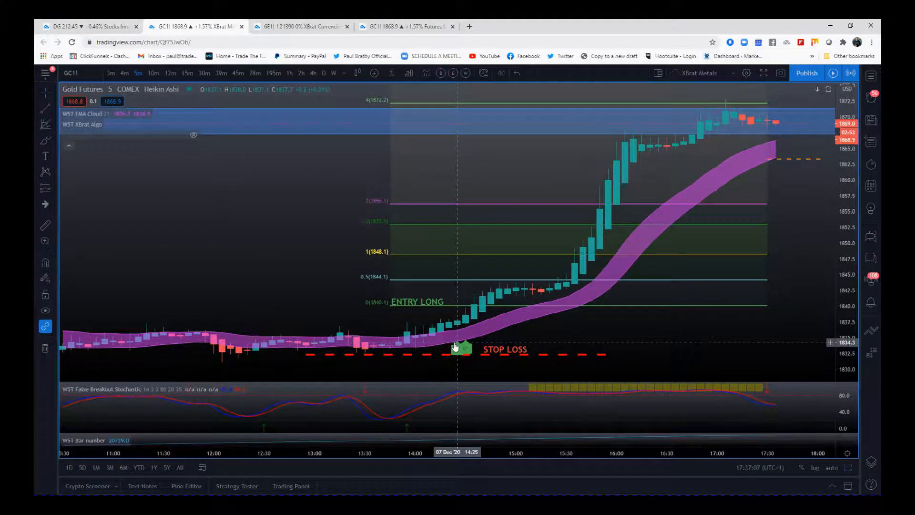
{"action": "mouse_move", "coordinate": [751, 155]}
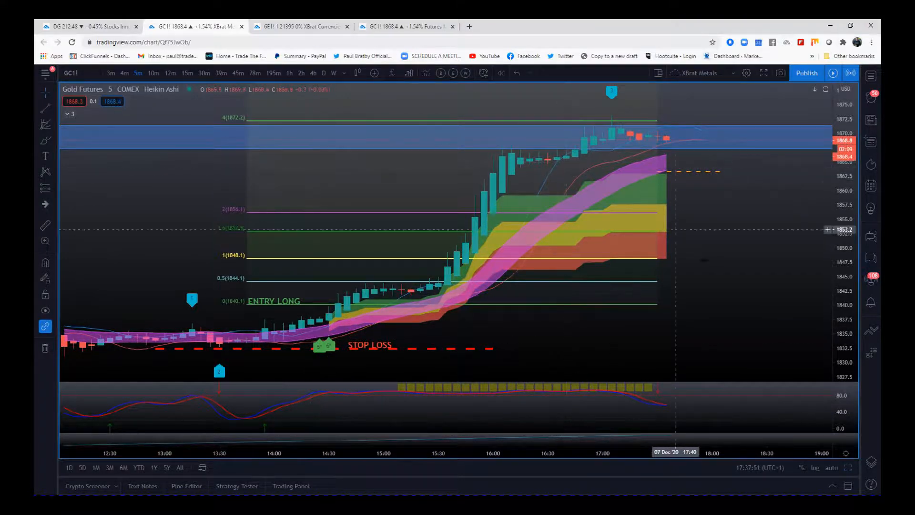
{"action": "mouse_move", "coordinate": [650, 169]}
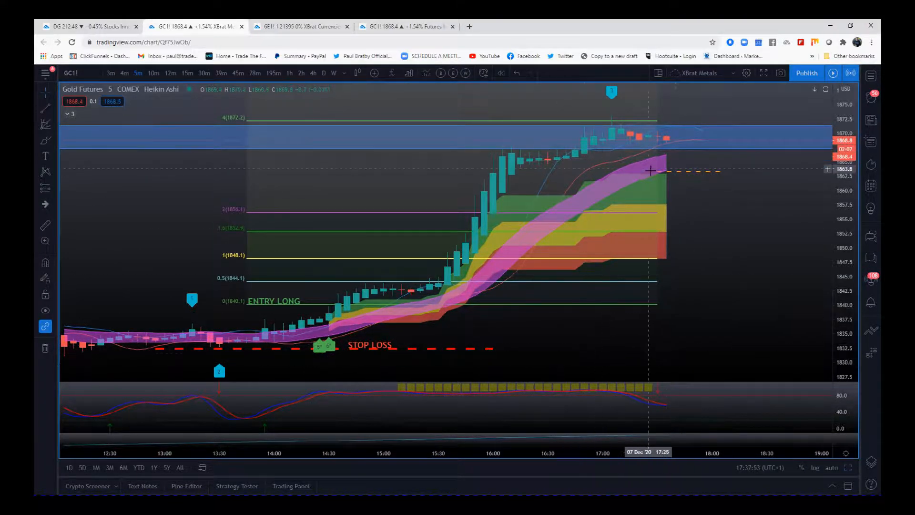
{"action": "mouse_move", "coordinate": [643, 141]}
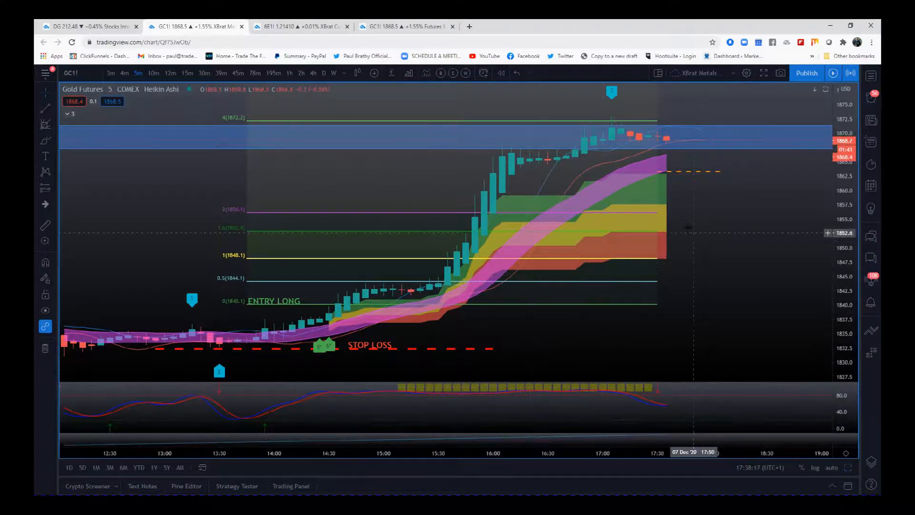
{"action": "mouse_move", "coordinate": [722, 130]}
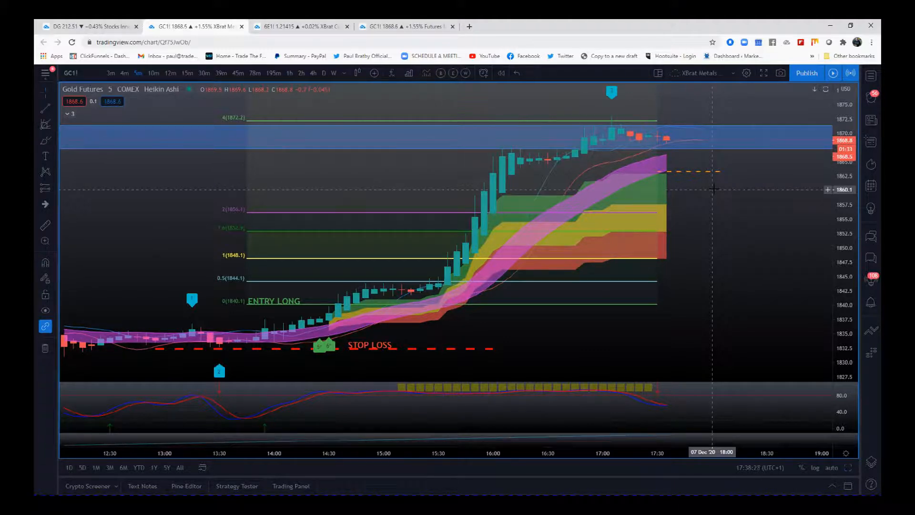
{"action": "mouse_move", "coordinate": [301, 349]}
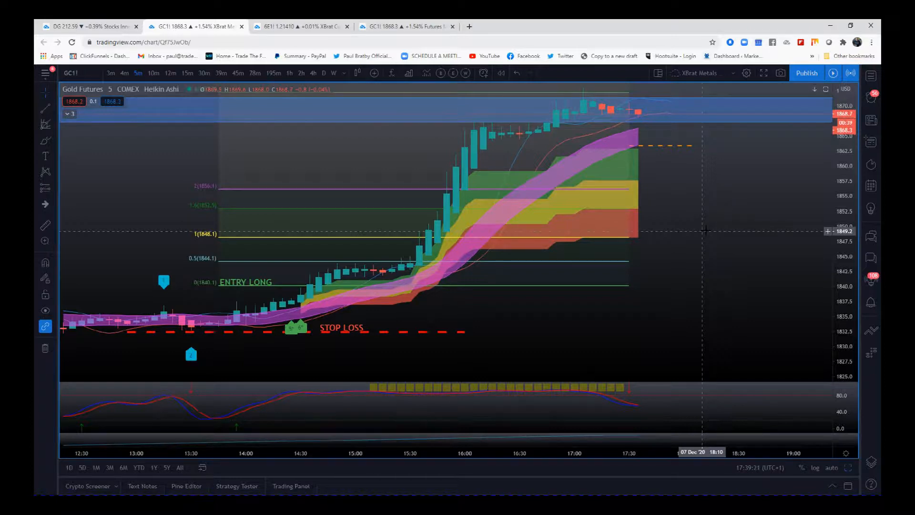
{"action": "mouse_move", "coordinate": [491, 282]}
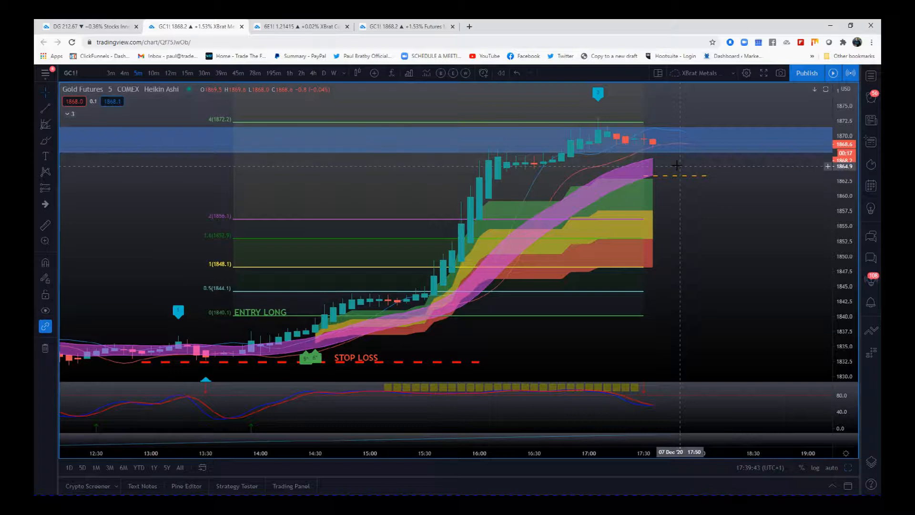
{"action": "mouse_move", "coordinate": [650, 194]}
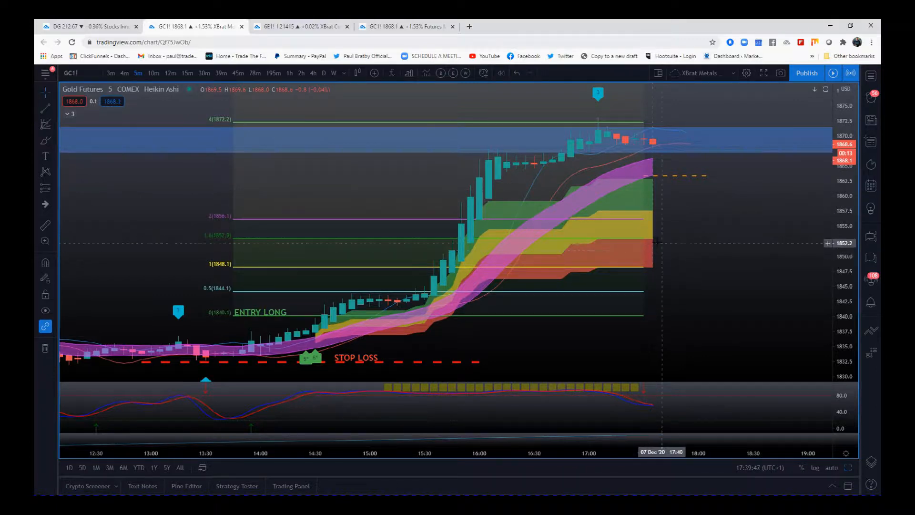
{"action": "mouse_move", "coordinate": [651, 408]}
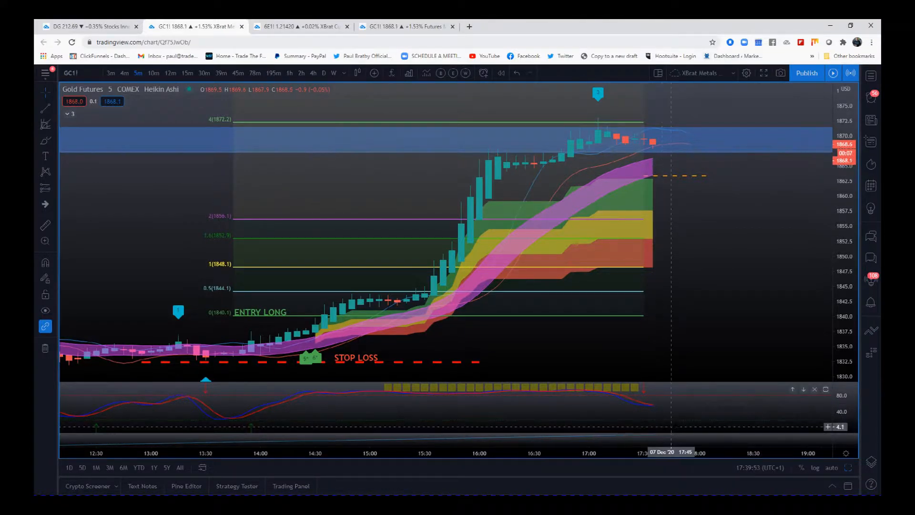
{"action": "mouse_move", "coordinate": [645, 401]}
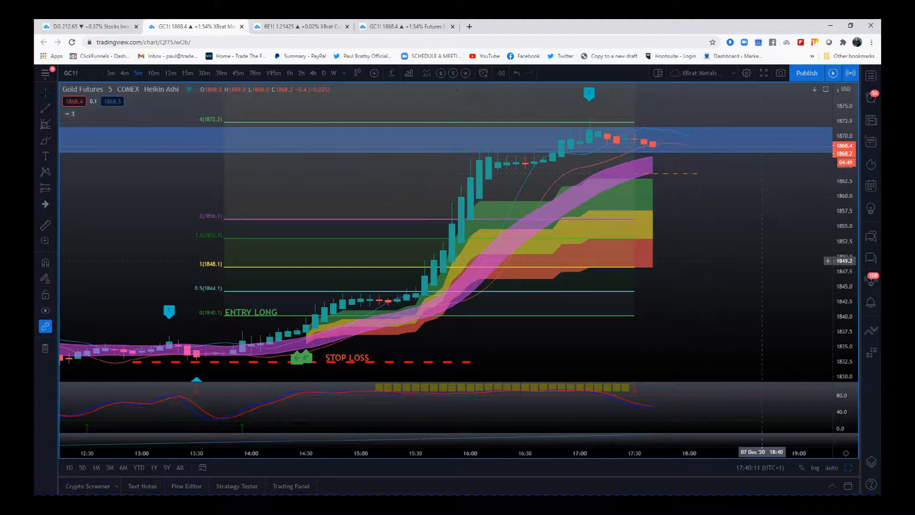
{"action": "mouse_move", "coordinate": [644, 168]}
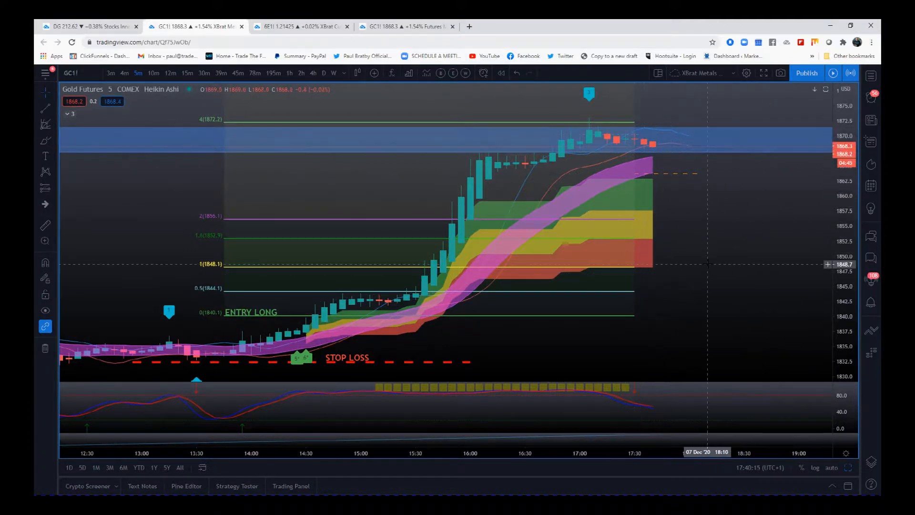
{"action": "mouse_move", "coordinate": [667, 190]}
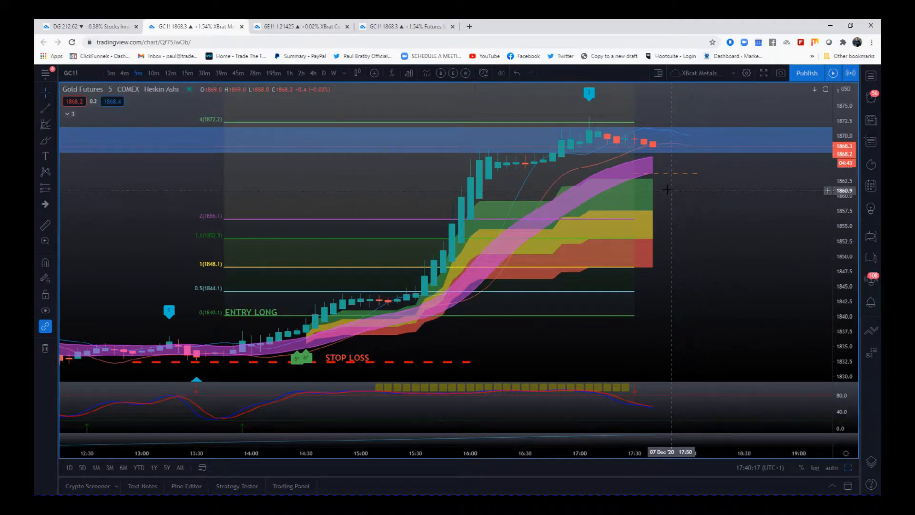
{"action": "mouse_move", "coordinate": [662, 206]}
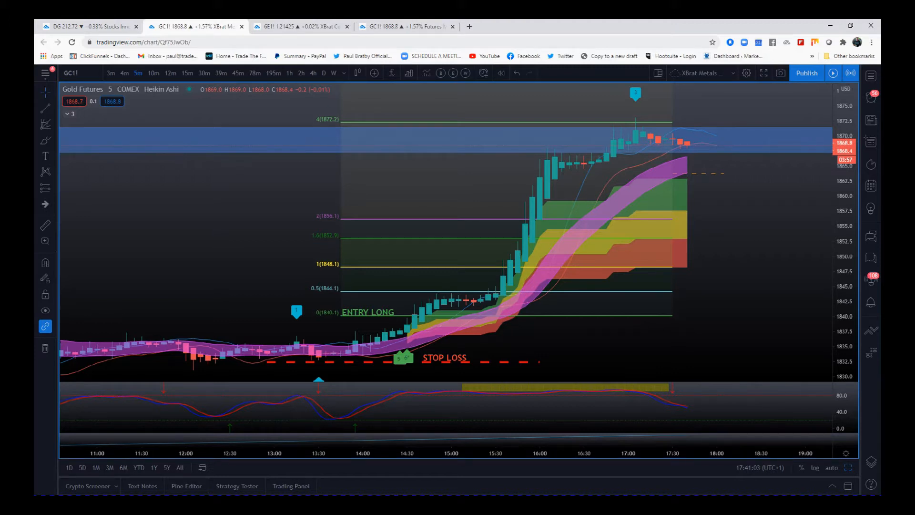
{"action": "mouse_move", "coordinate": [694, 364]}
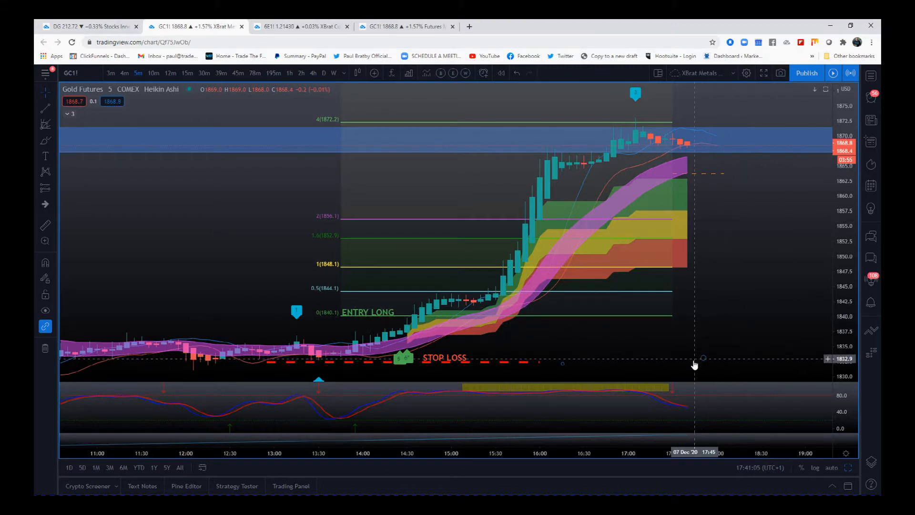